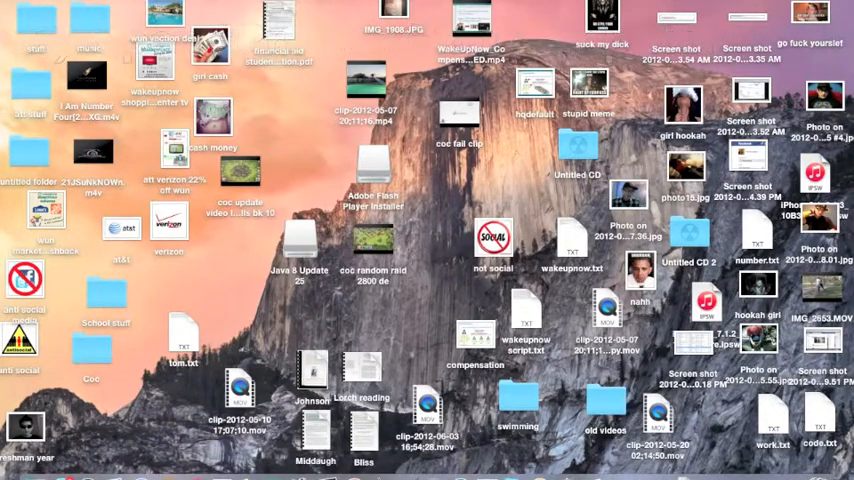
Step: Enter 'preview' in the Finder search field of the Applications window
text(preview)
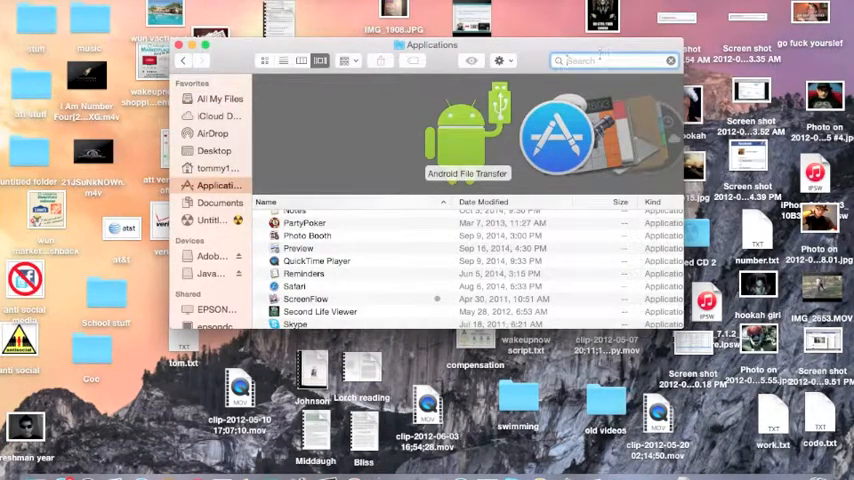
Step: Search This Mac for 'preview' and select the Preview app in Macintosh HD › Applications
text(preview)
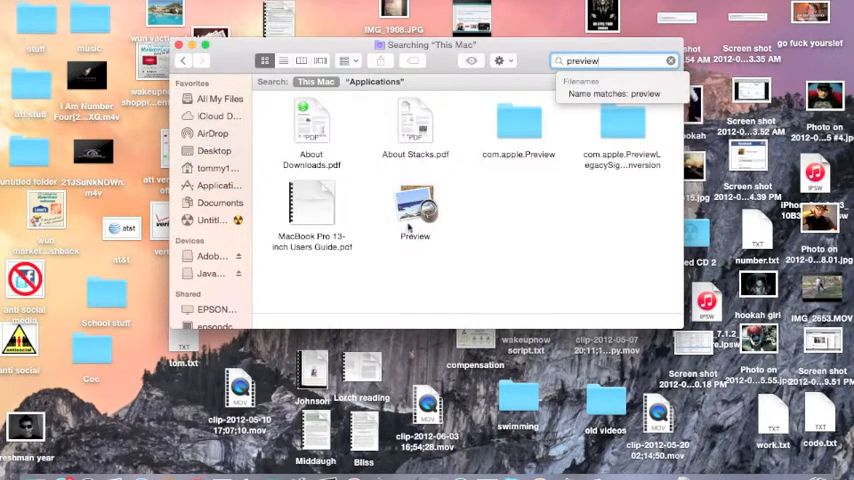
click(414, 207)
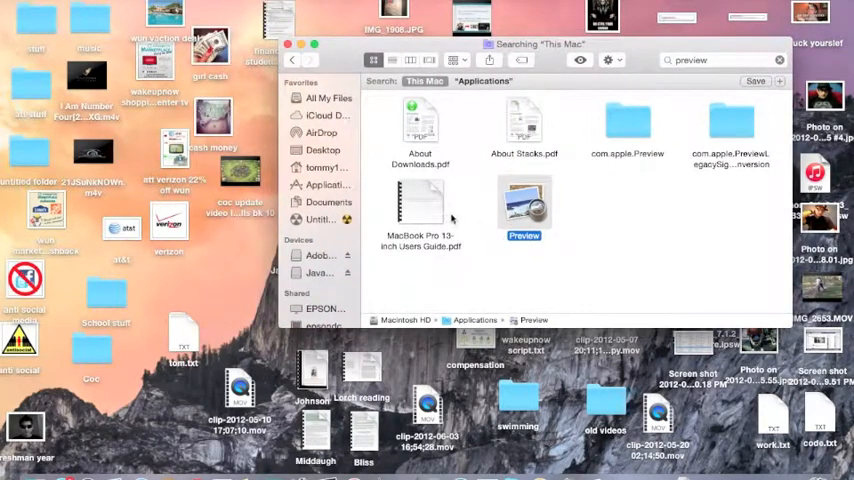
mouse_move(505, 238)
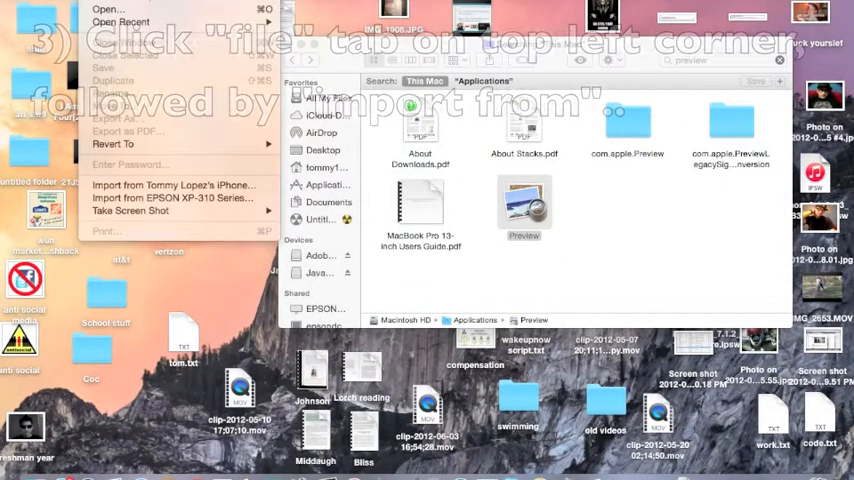
mouse_move(170, 198)
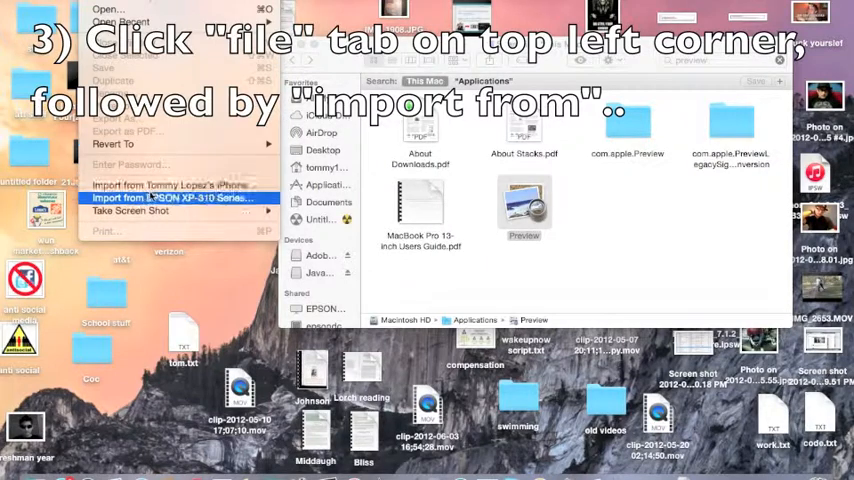
mouse_move(170, 185)
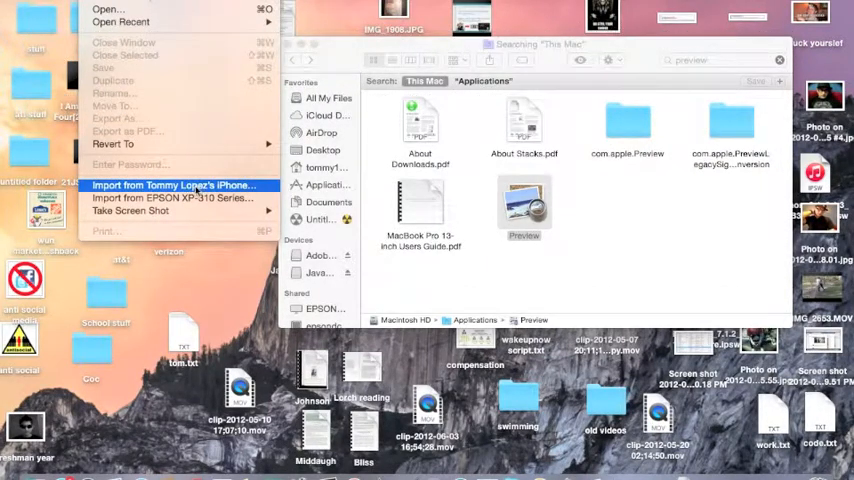
Step: Choose Import from iPhone in Preview's File menu to list the 683 photos
click(170, 185)
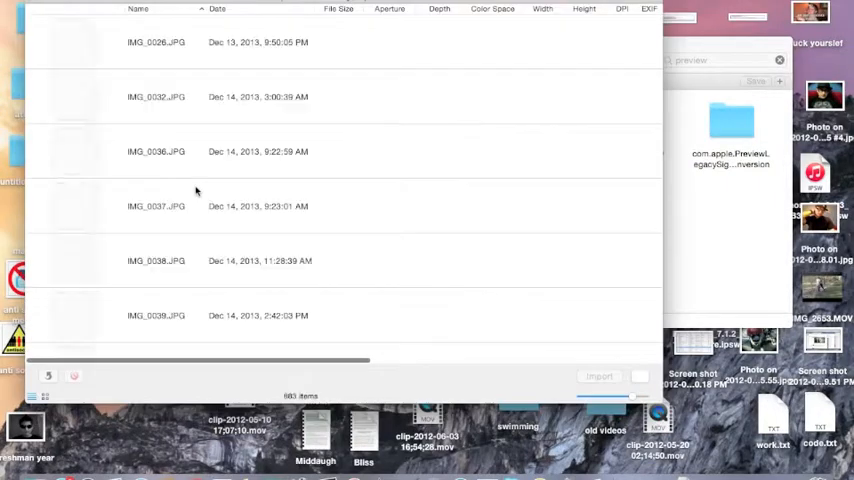
Step: Select IMG_0122.JPG in the iPhone import list and start the import
scroll(down, 3)
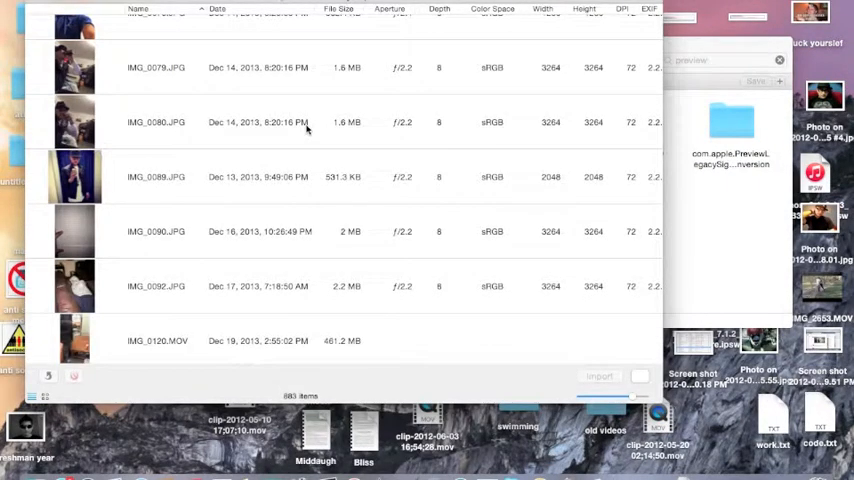
scroll(down, 3)
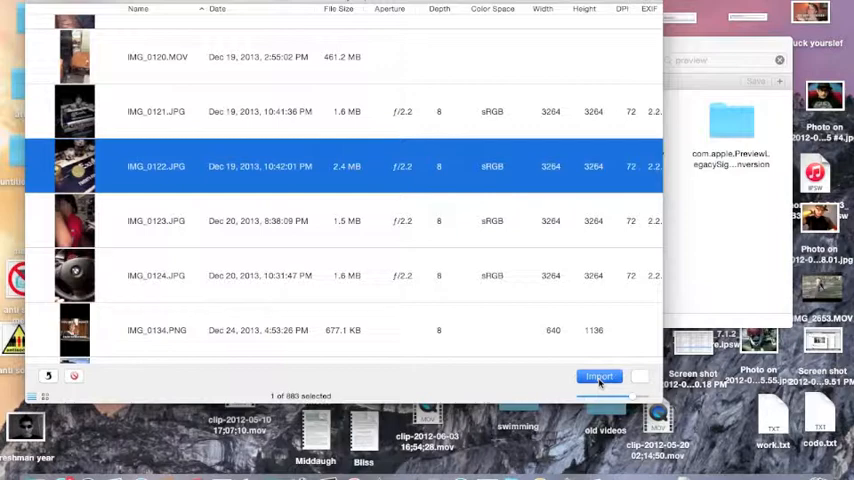
click(599, 376)
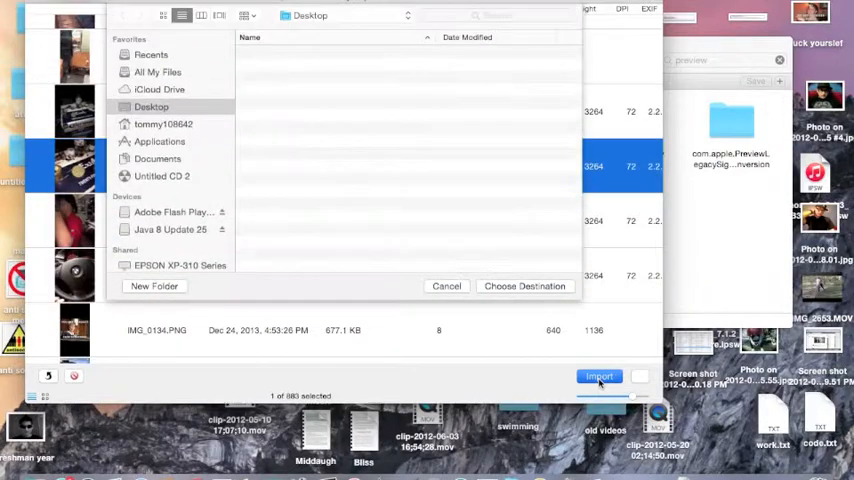
Step: Set Desktop as the import destination and confirm saving IMG_0122.JPG there
click(151, 108)
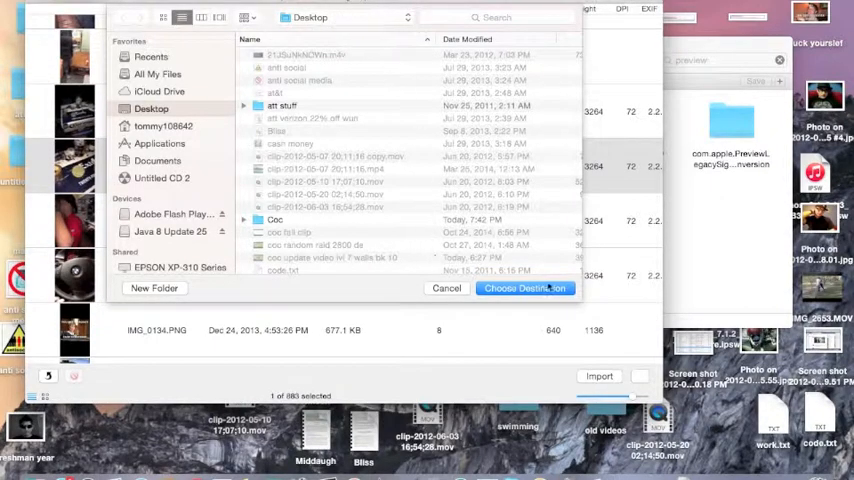
click(525, 288)
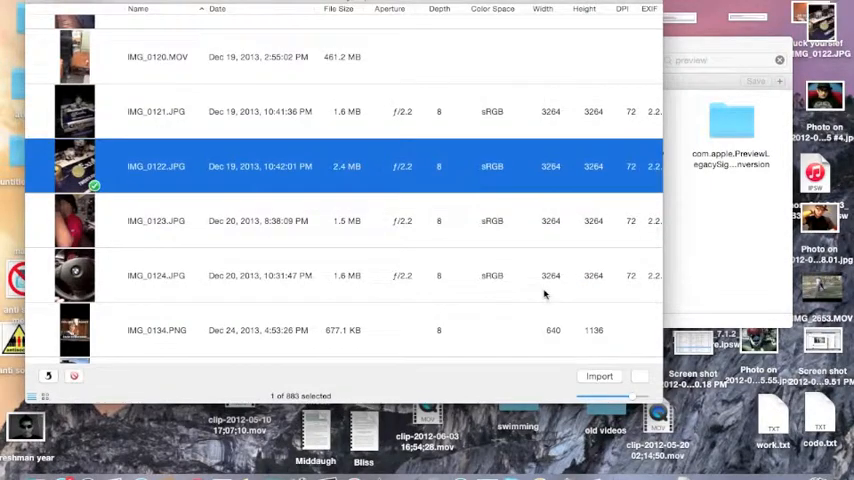